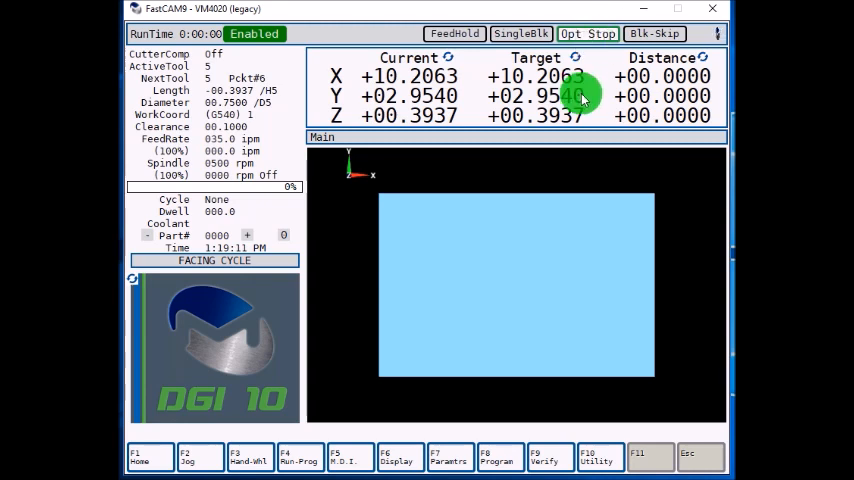
pyautogui.moveTo(388, 250)
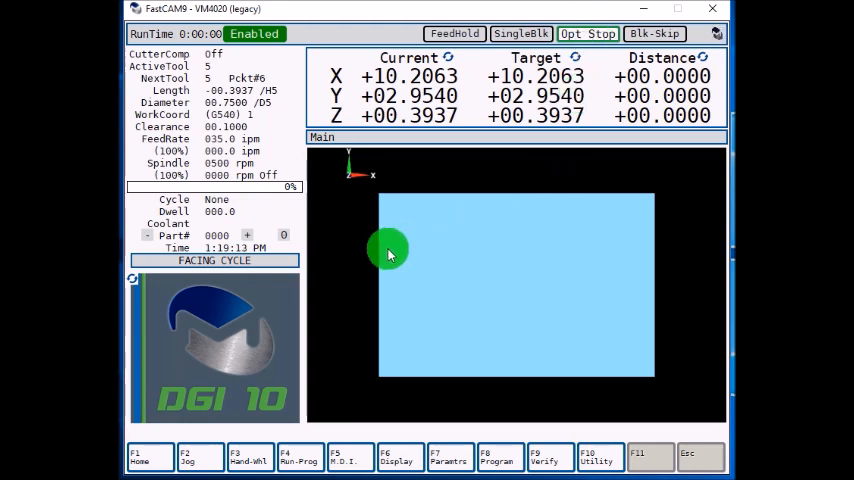
pyautogui.moveTo(536, 364)
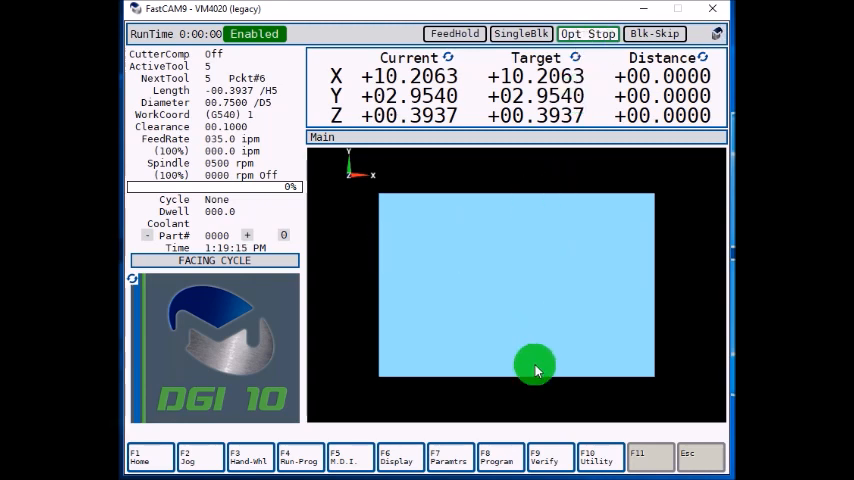
# Step: Tilt the stock into a 3D view, then bring it back to top view
pyautogui.moveTo(536, 368); pyautogui.dragTo(640, 384)
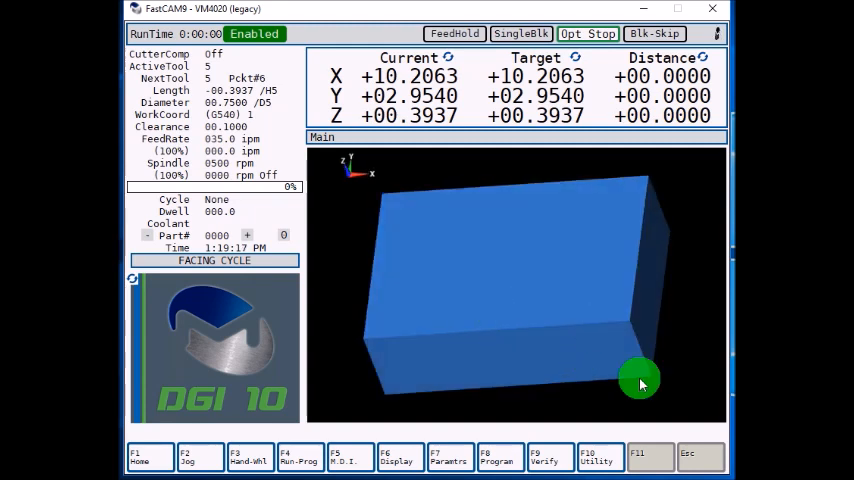
pyautogui.moveTo(640, 384); pyautogui.dragTo(384, 190)
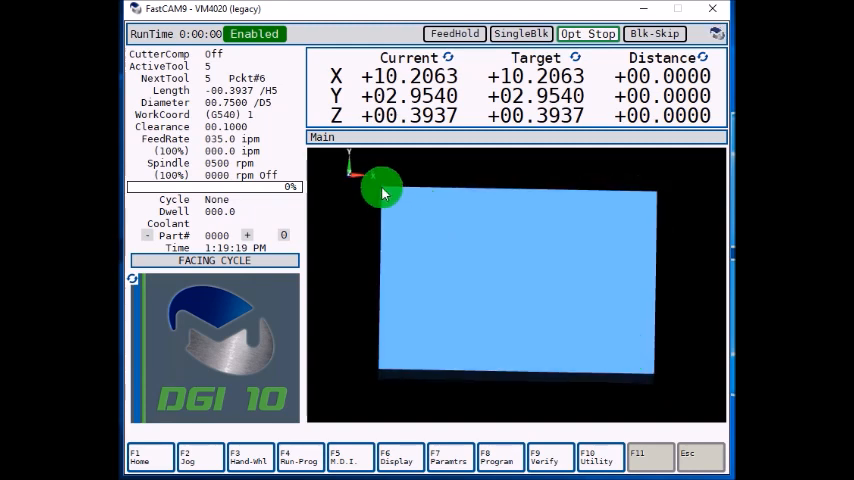
pyautogui.moveTo(388, 184)
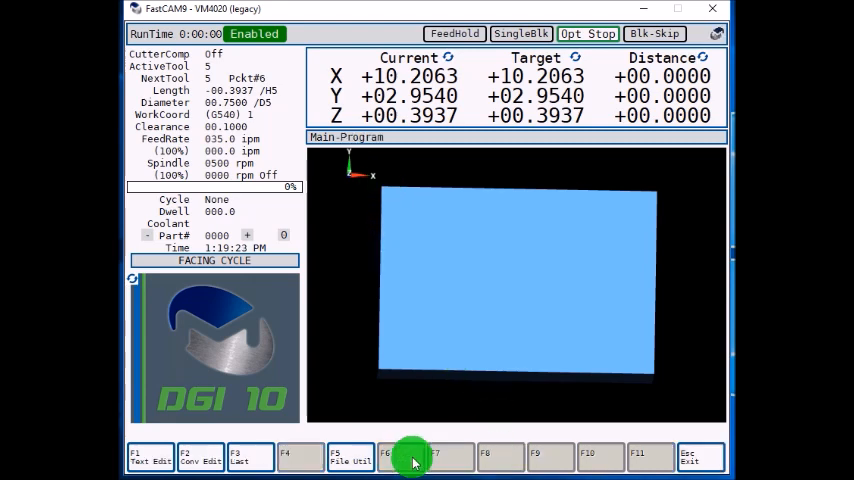
# Step: Edit FACING CYCLE.CNV and step through to its End of Program event
pyautogui.click(200, 456)
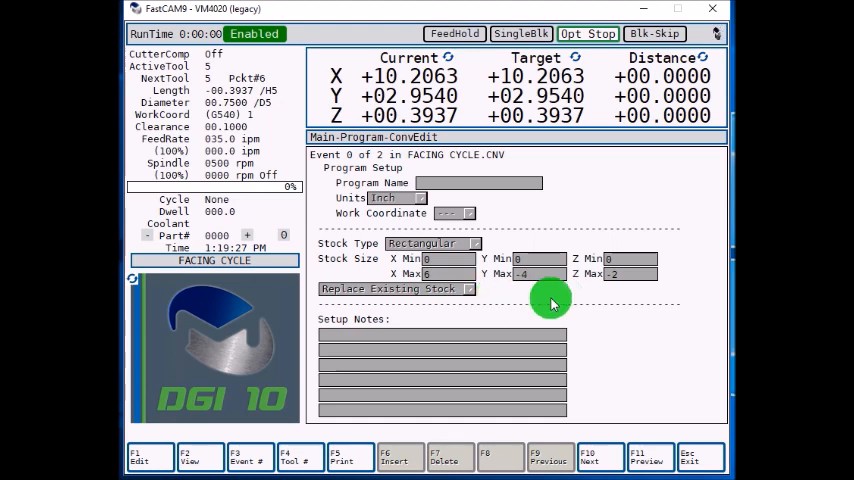
pyautogui.click(600, 456)
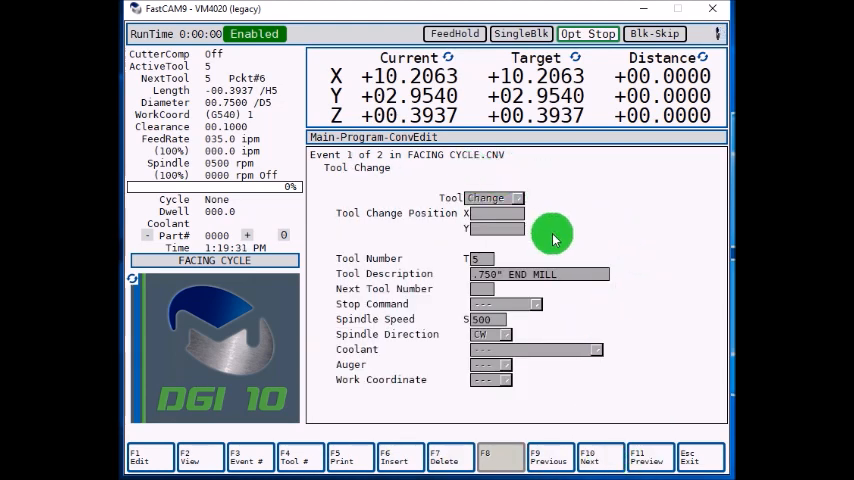
pyautogui.moveTo(596, 270)
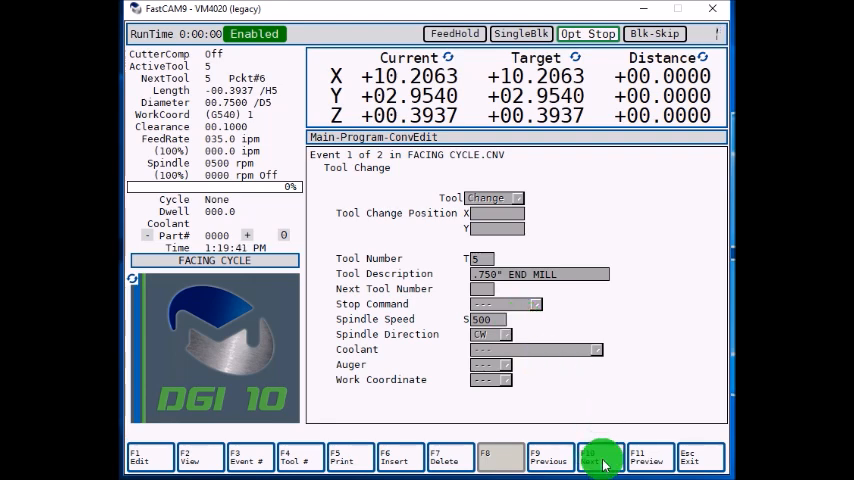
pyautogui.click(600, 456)
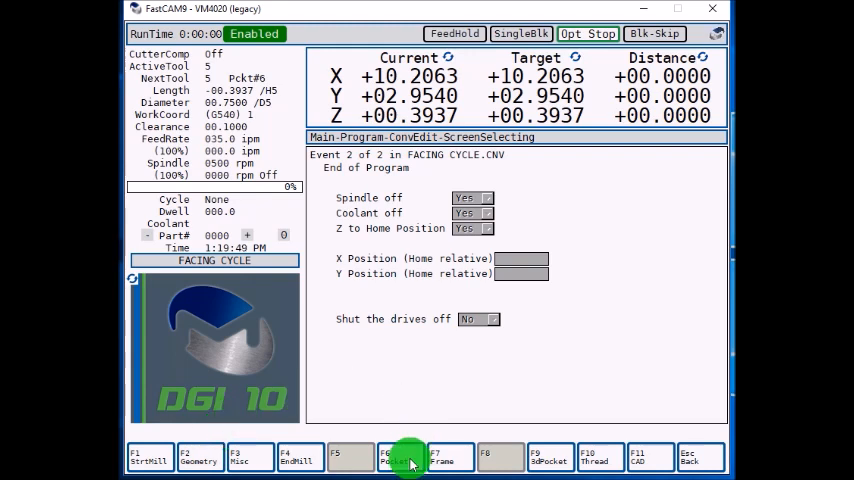
# Step: Insert a new event 2 of 3 and make it a Facing operation
pyautogui.click(408, 456)
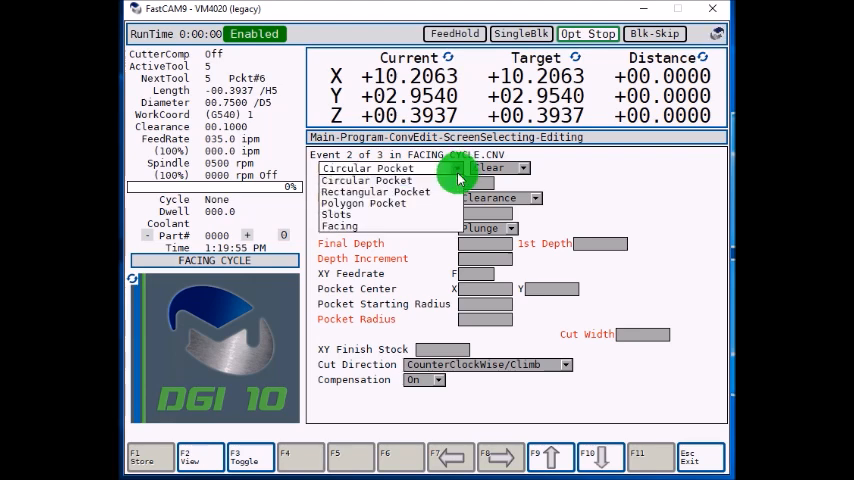
pyautogui.moveTo(442, 202)
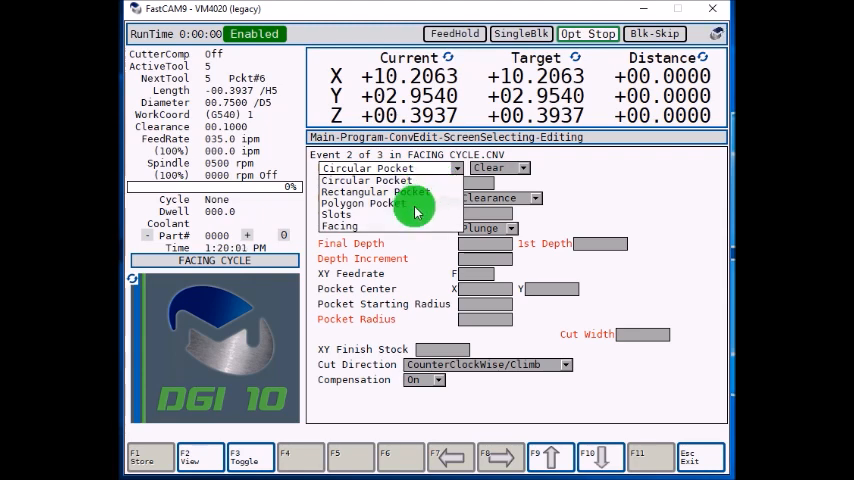
pyautogui.moveTo(392, 232)
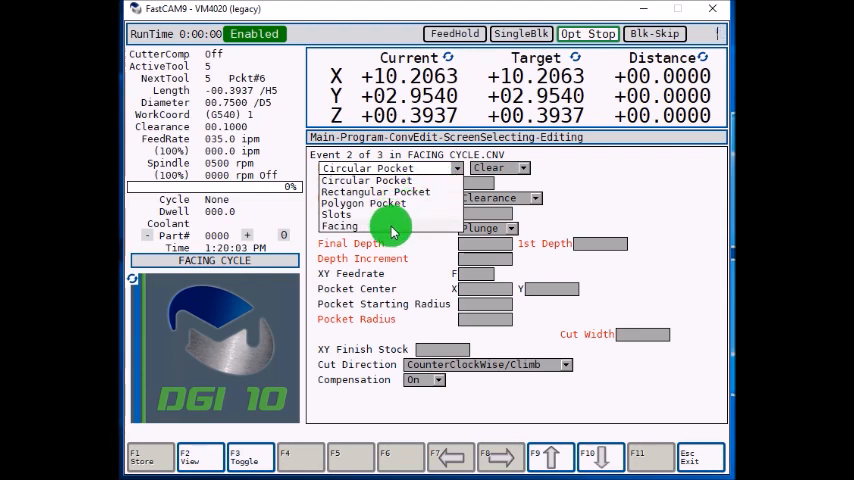
pyautogui.click(340, 226)
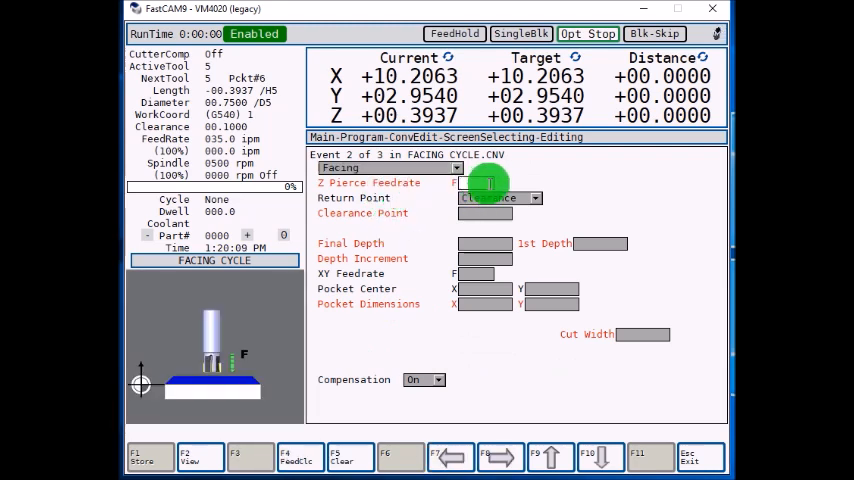
# Step: Enter Z pierce feedrate 100, clearance .1, final depth -.25, first depth .10 and increment .1
pyautogui.write('100')
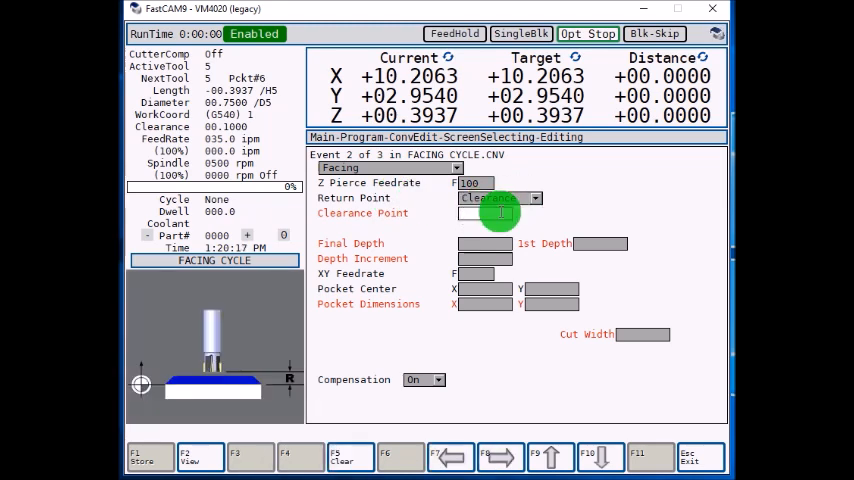
pyautogui.write('.1')
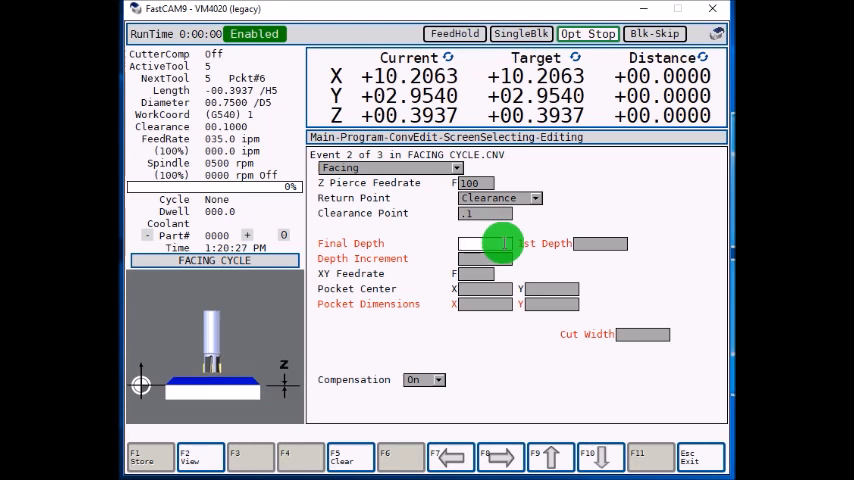
pyautogui.write('-.250')
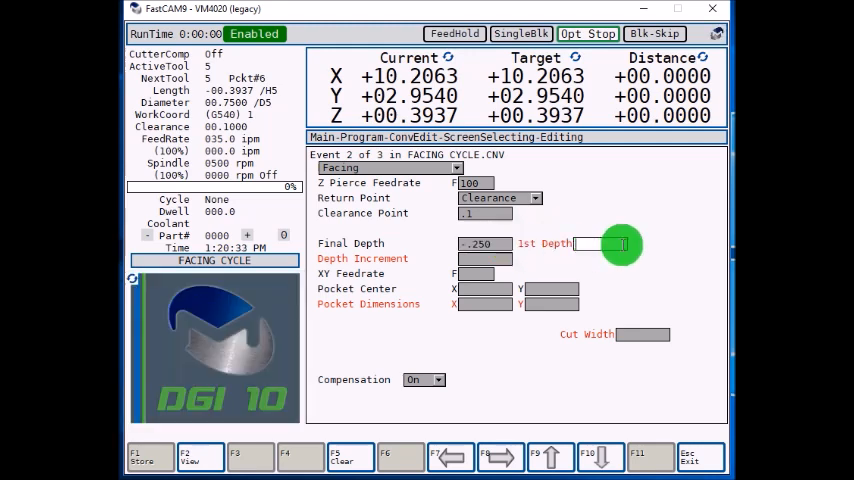
pyautogui.write('..')
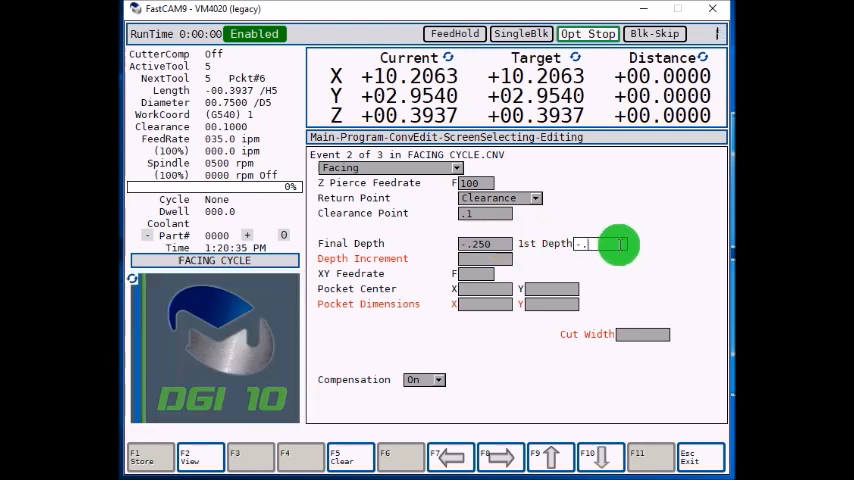
pyautogui.write('.10')
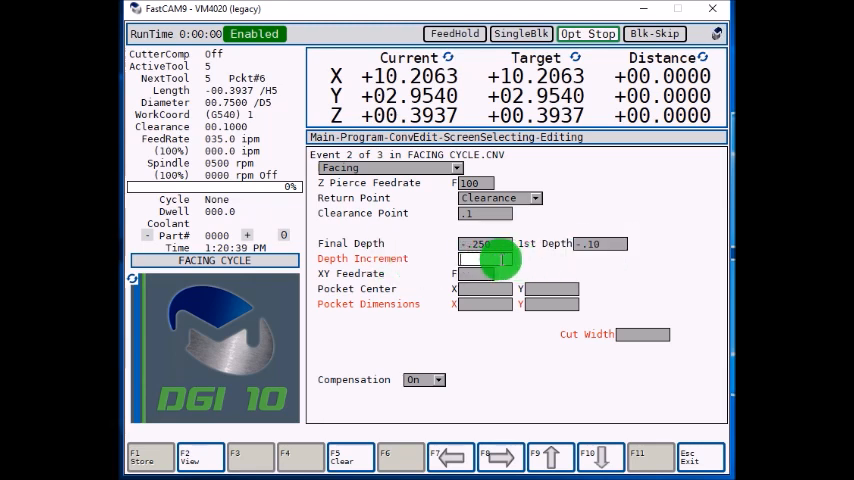
pyautogui.write('.10')
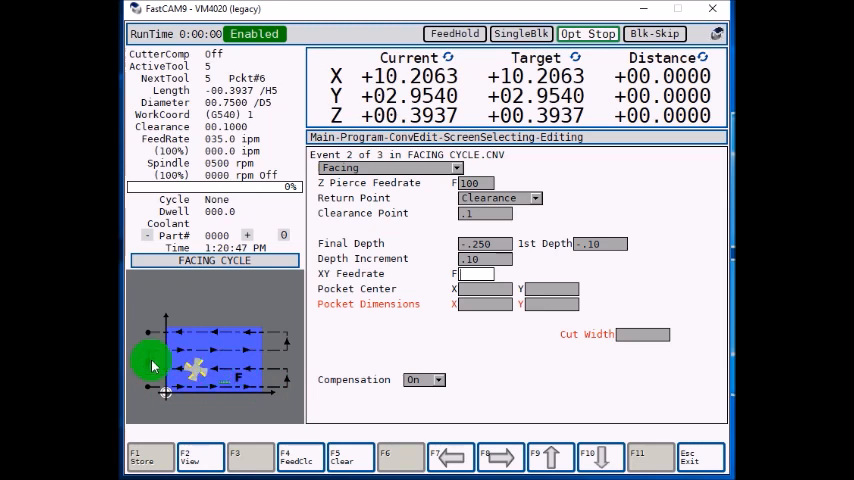
pyautogui.moveTo(216, 336)
pyautogui.write('35')
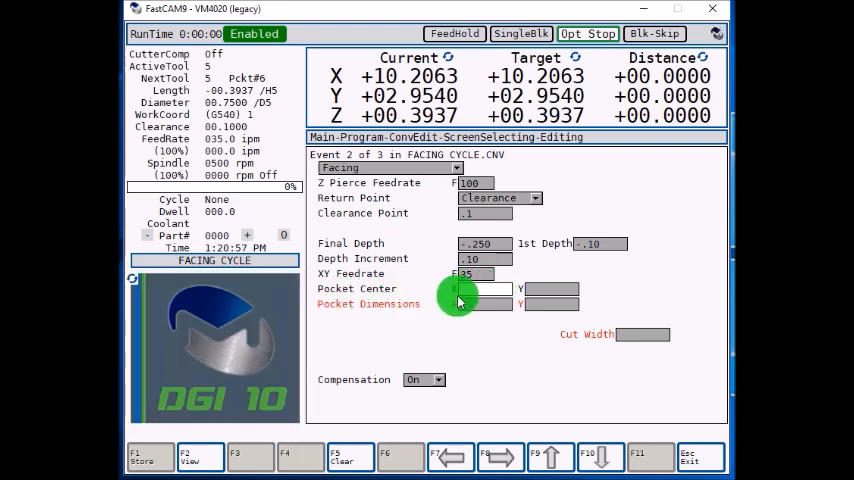
# Step: Set pocket centre X 3, Y -2 and pocket dimensions 6 by 4.5
pyautogui.click(484, 288)
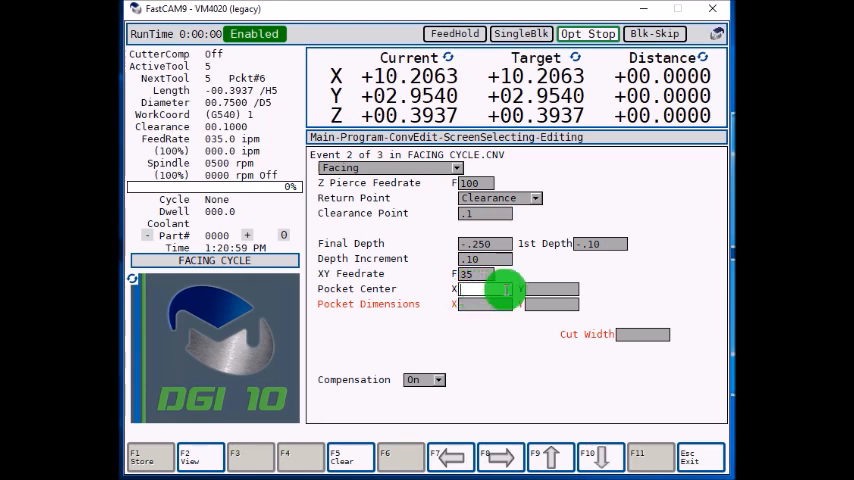
pyautogui.write('3')
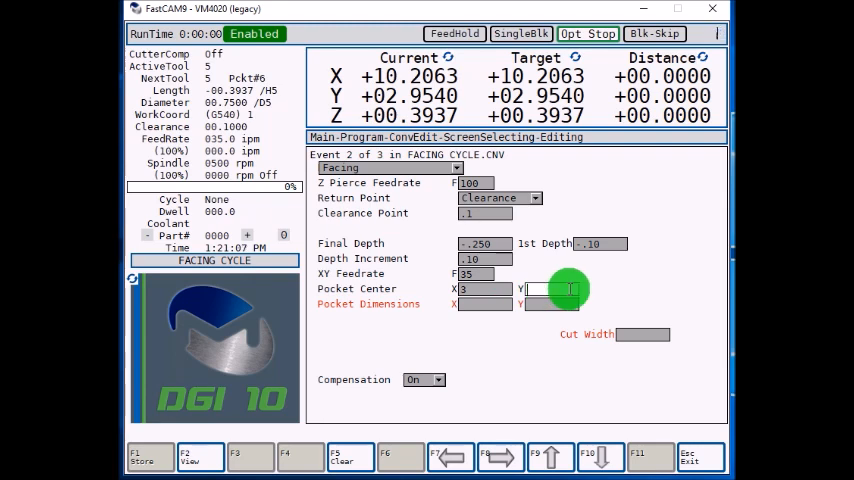
pyautogui.write('-2')
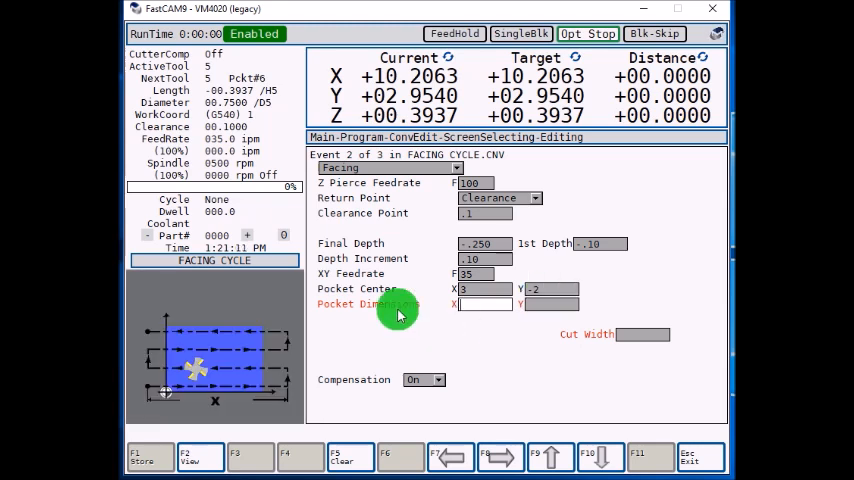
pyautogui.moveTo(180, 372)
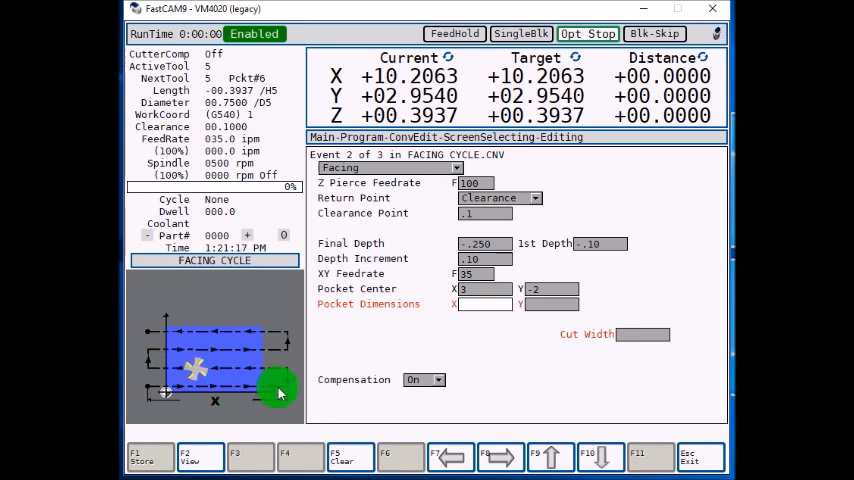
pyautogui.moveTo(392, 348)
pyautogui.write('4')
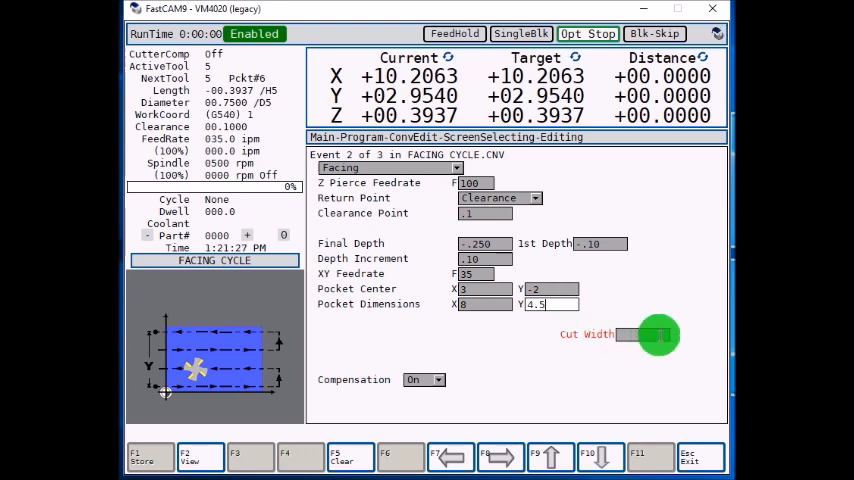
pyautogui.write('.50')
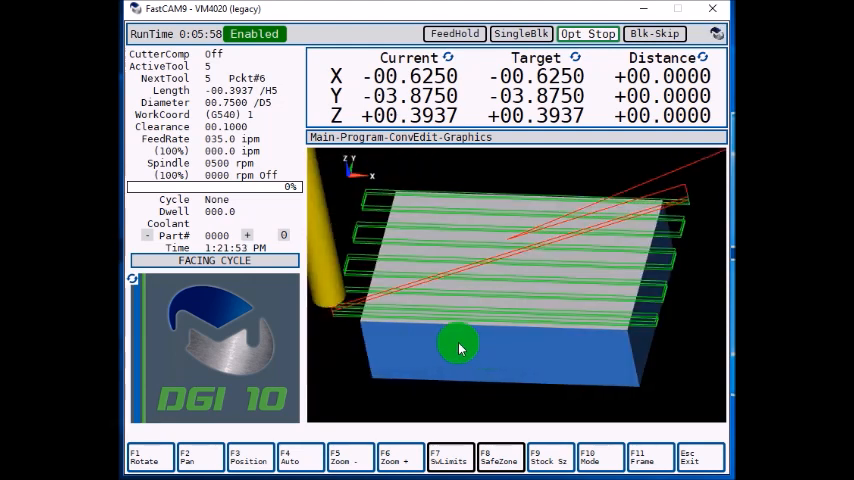
pyautogui.moveTo(620, 382)
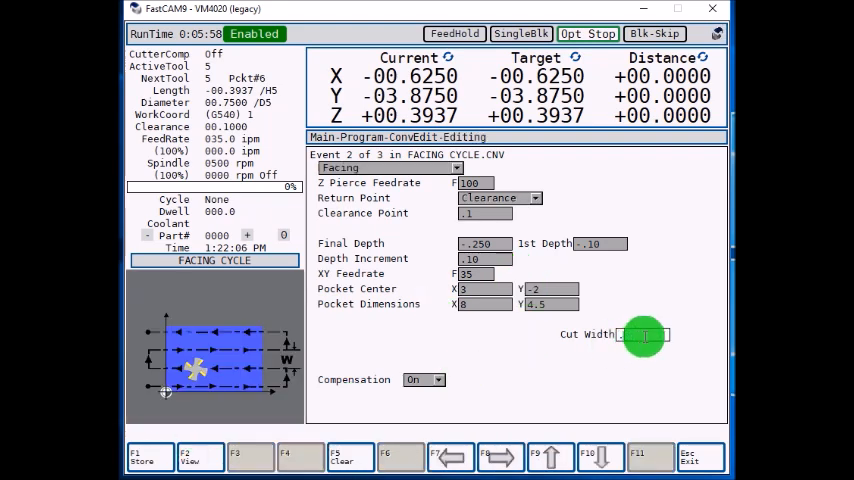
# Step: Set cut width .125 and run the graphic simulation of the facing passes
pyautogui.write('125')
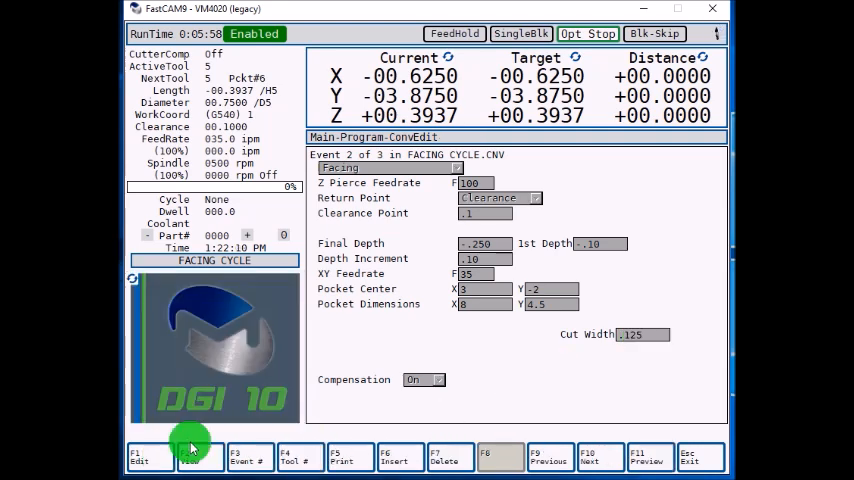
pyautogui.click(650, 456)
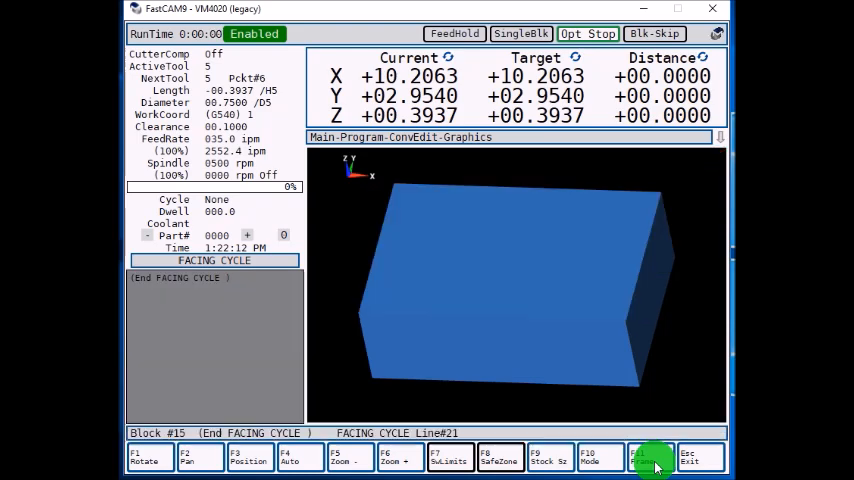
pyautogui.click(652, 456)
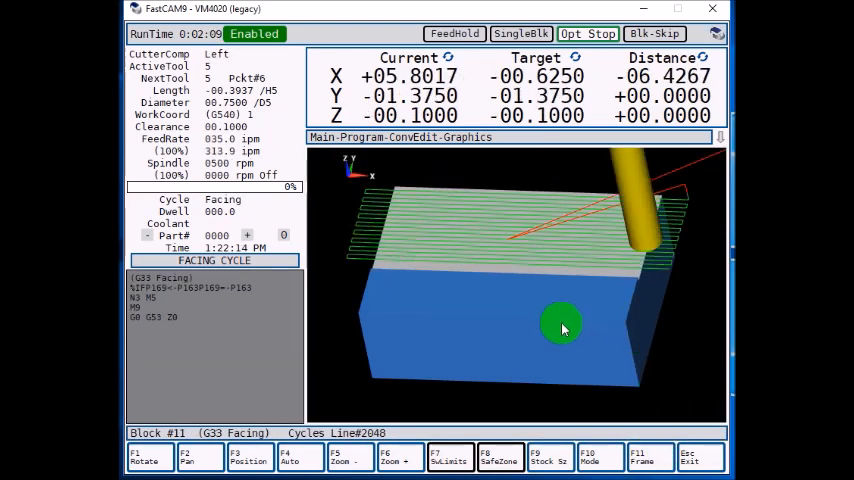